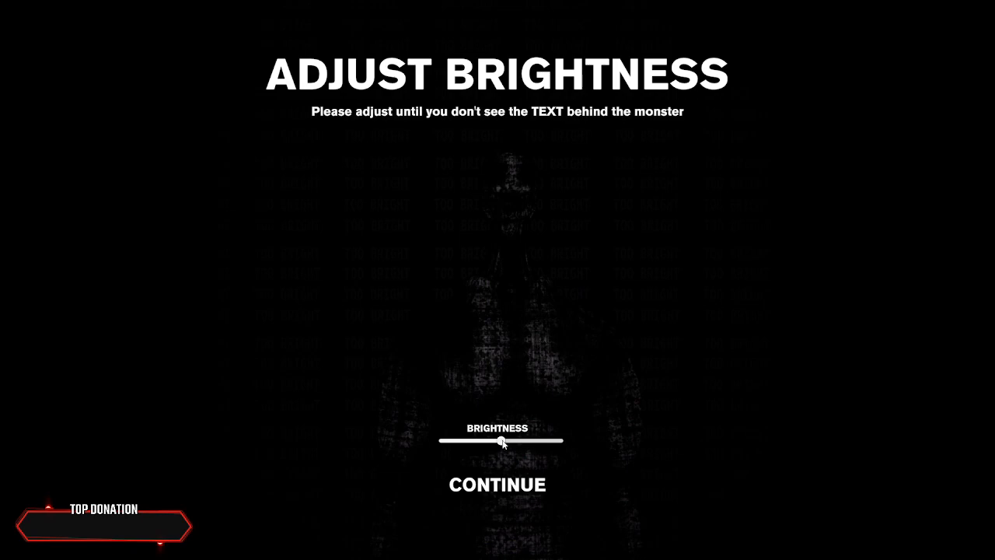
Step: Lower the Brightness slider until the hidden text behind the monster is barely visible
left_click_drag(504, 442, 475, 441)
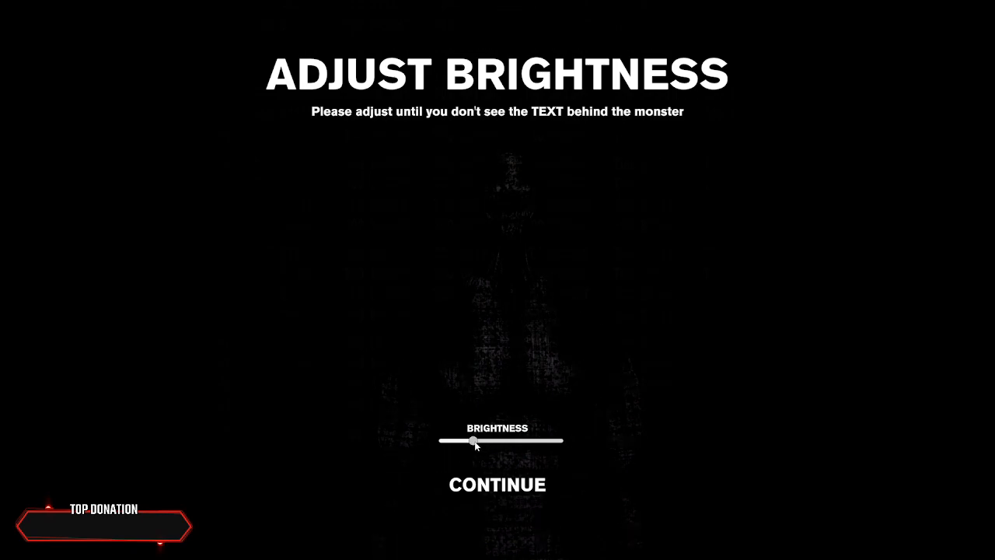
left_click_drag(475, 441, 500, 441)
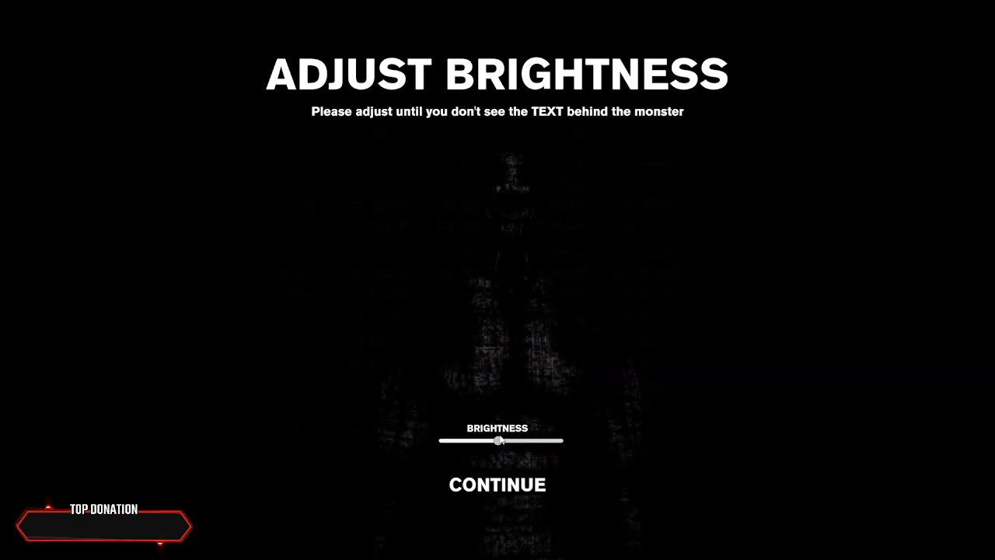
left_click_drag(501, 442, 474, 441)
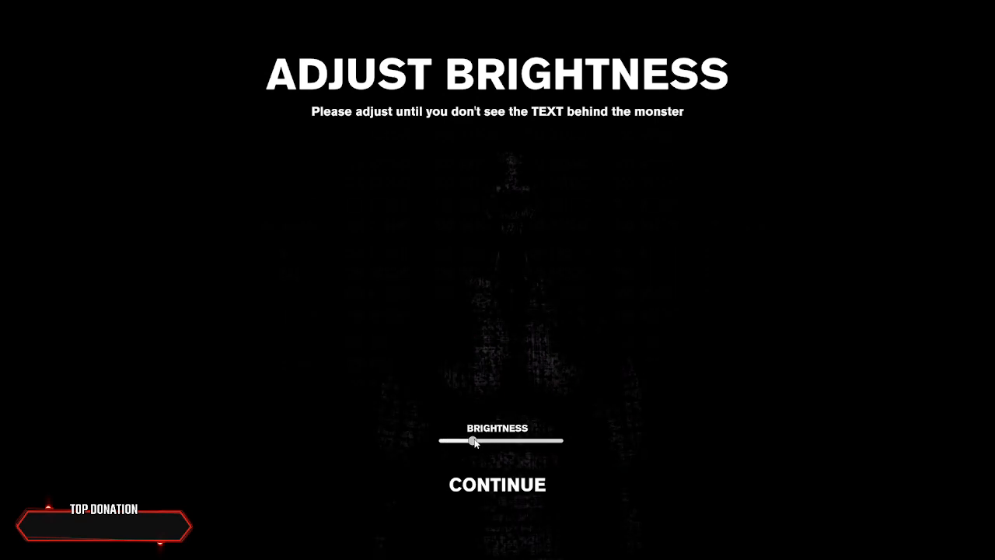
left_click_drag(476, 442, 477, 441)
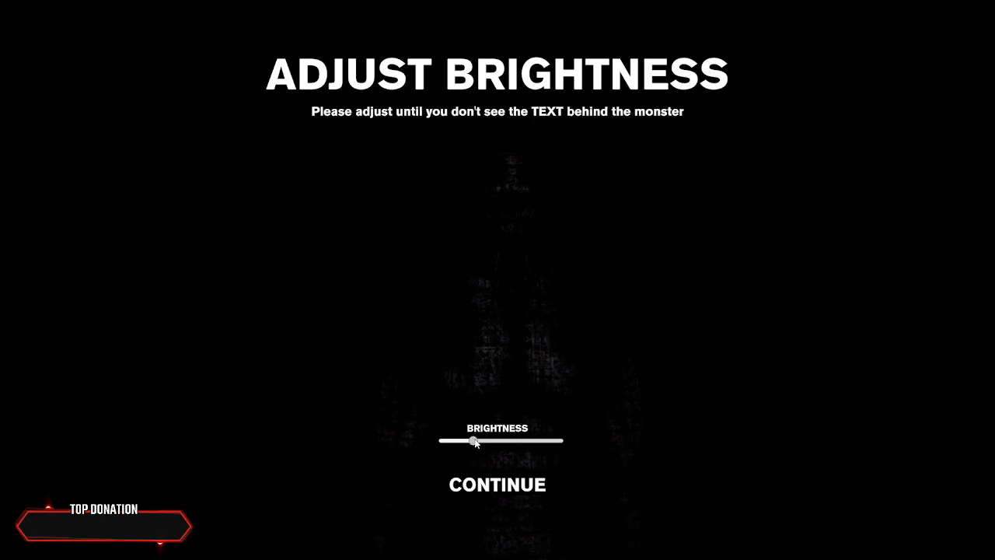
Step: Continue to the main menu and join a random lobby, retrying after a failed-join error
left_click(497, 483)
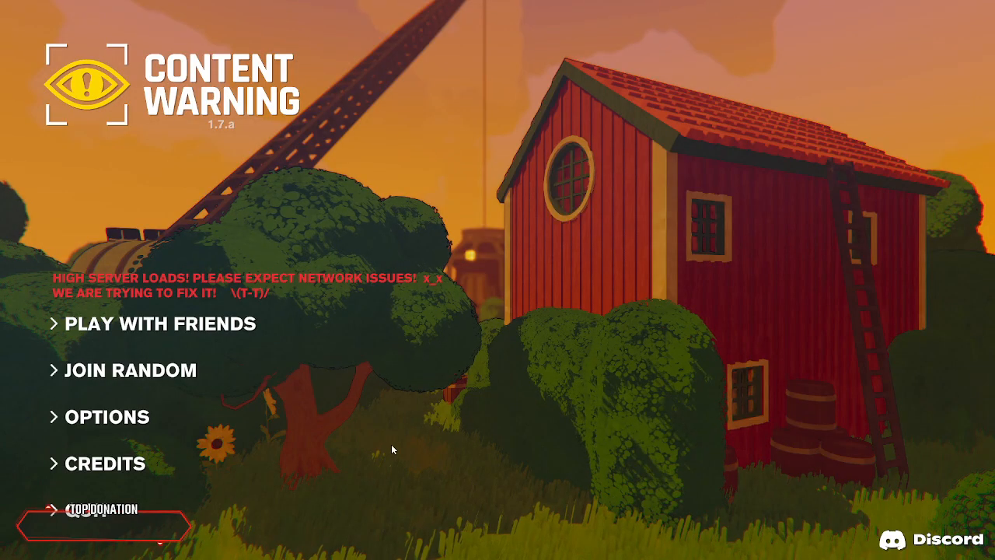
mouse_move(241, 370)
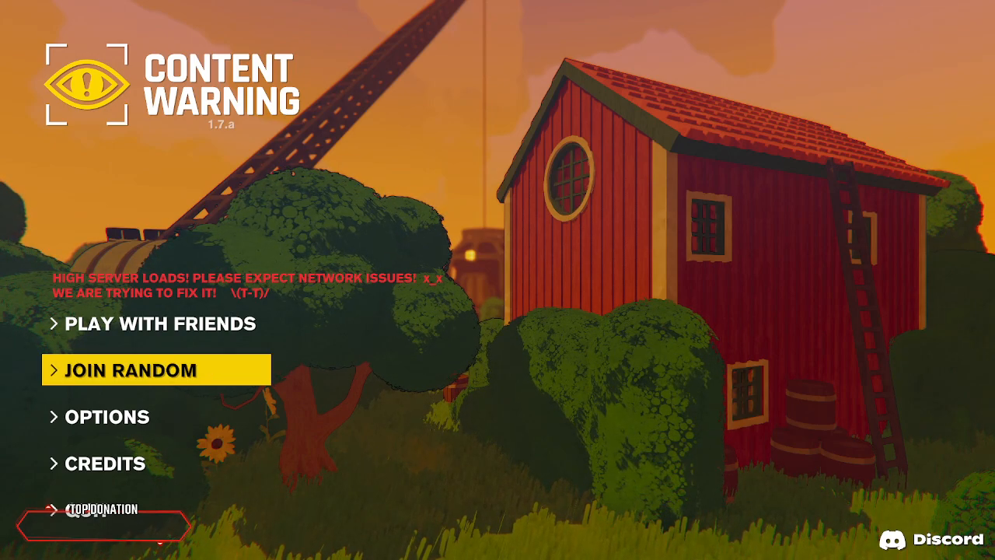
left_click(130, 370)
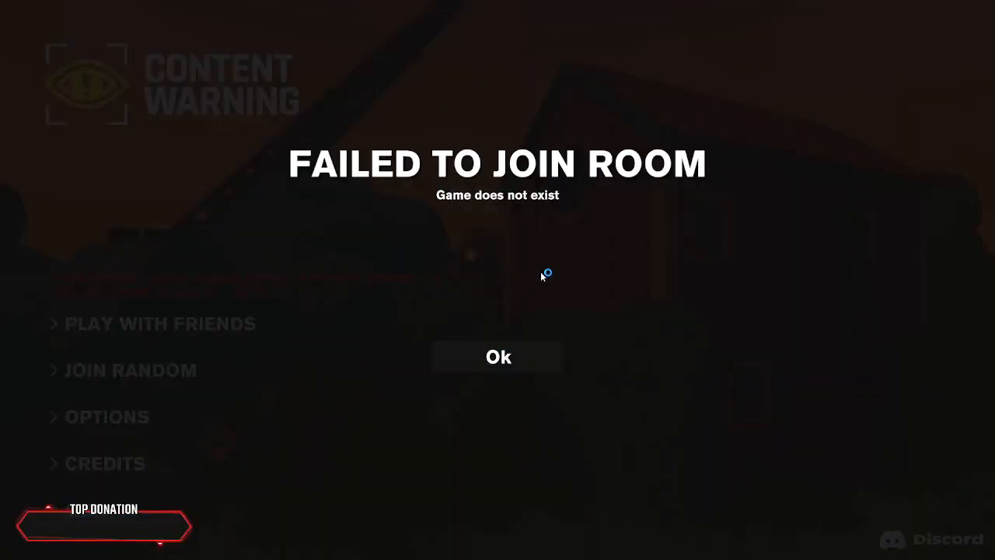
left_click(497, 356)
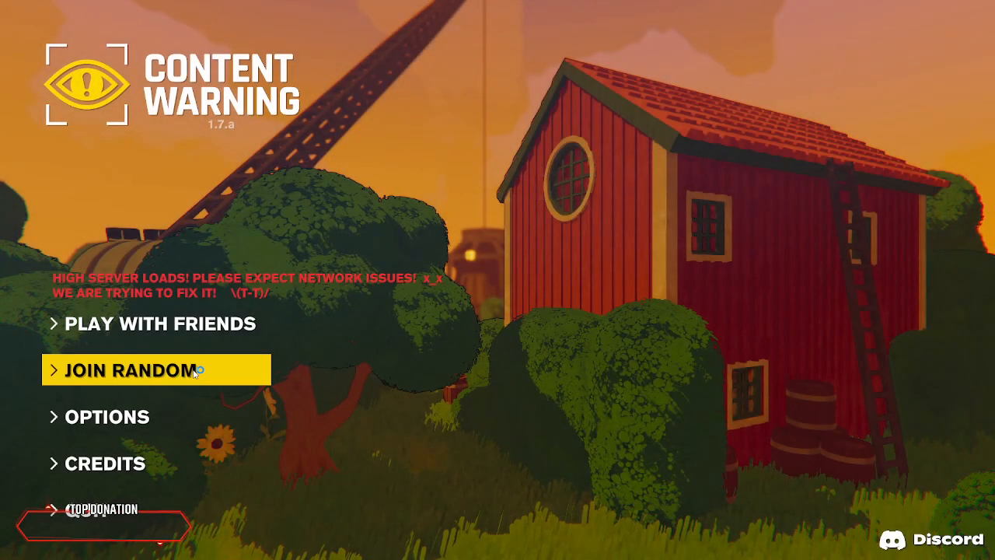
left_click(132, 369)
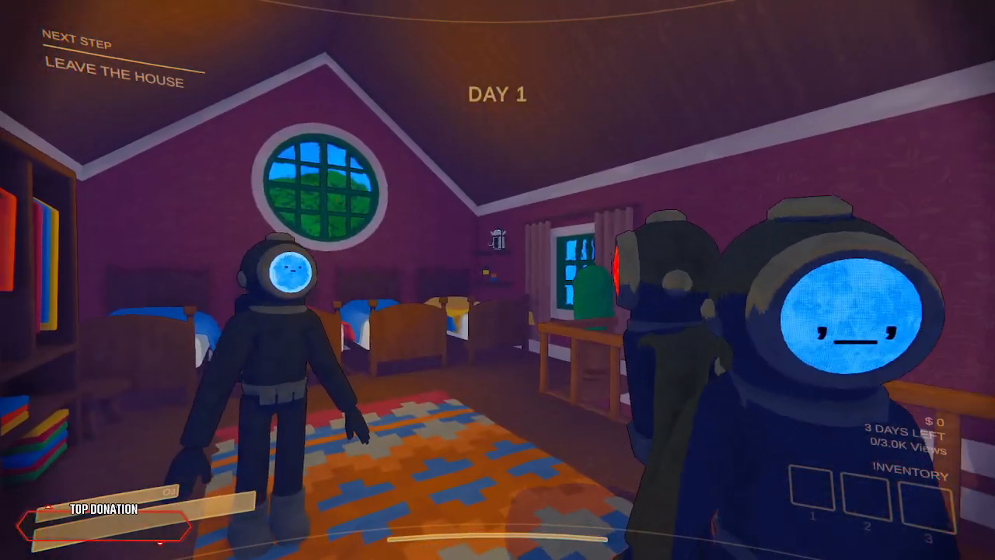
Step: Pause the game and view the Audio settings for microphone, voice chat and volume
key("Escape")
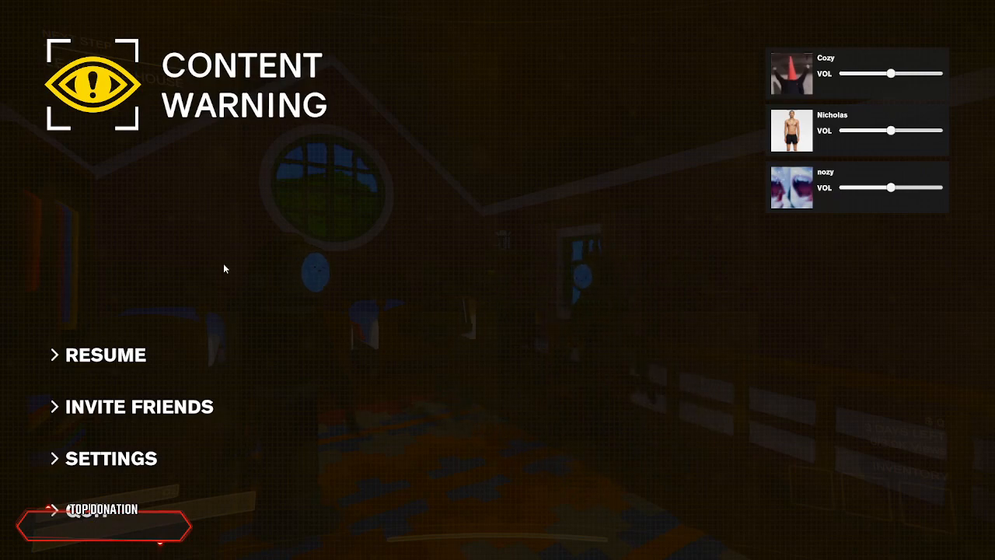
left_click(112, 457)
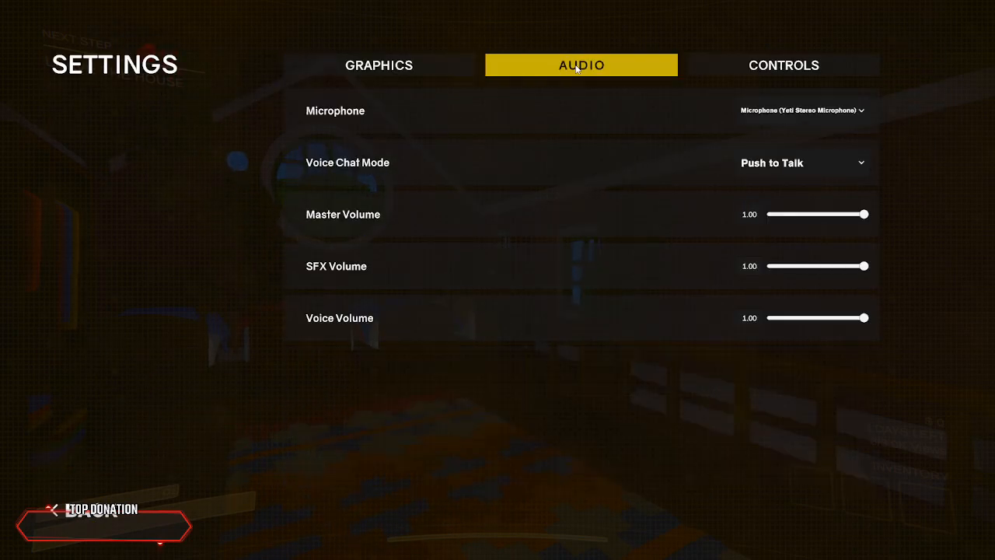
left_click(783, 65)
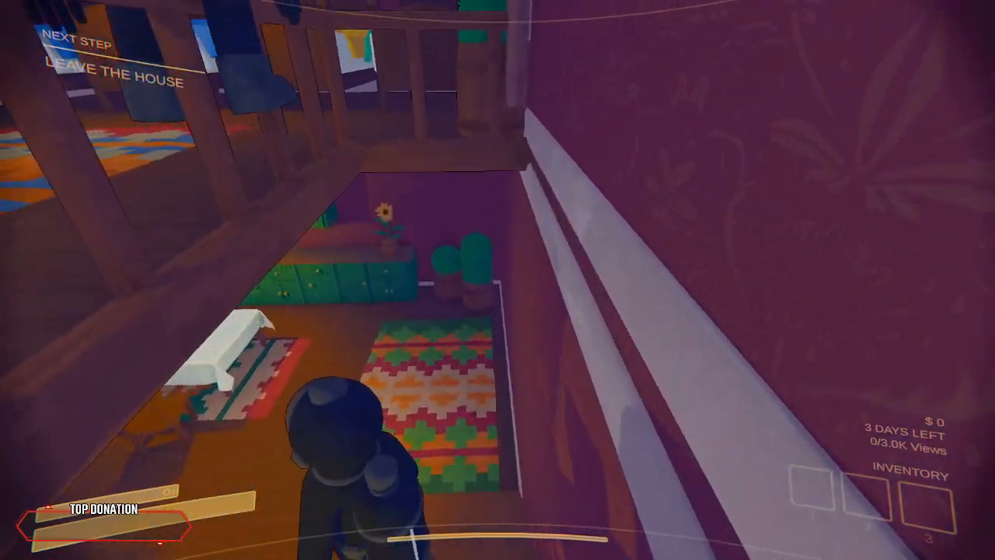
mouse_move(498, 280)
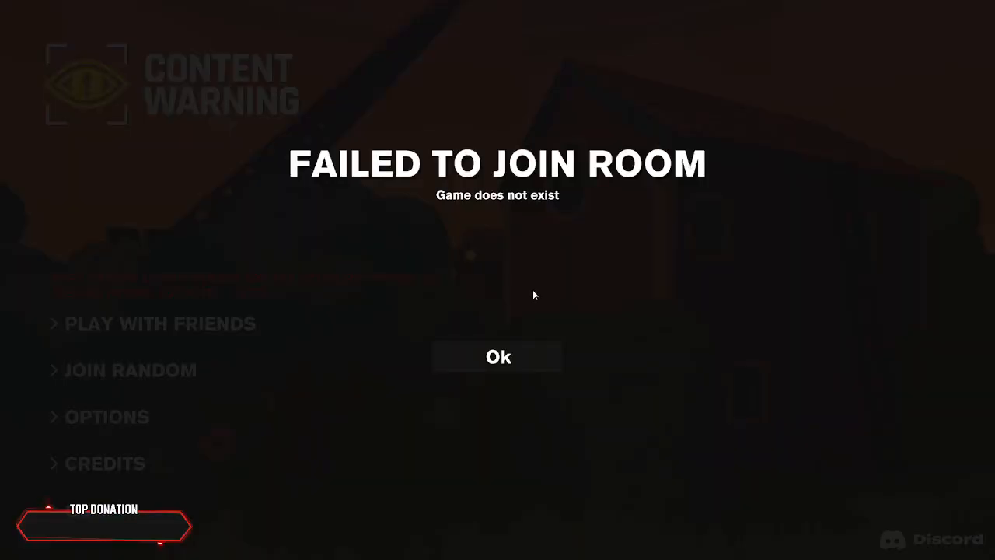
Step: Dismiss the failed-to-join errors and retry joining a random lobby twice
left_click(497, 356)
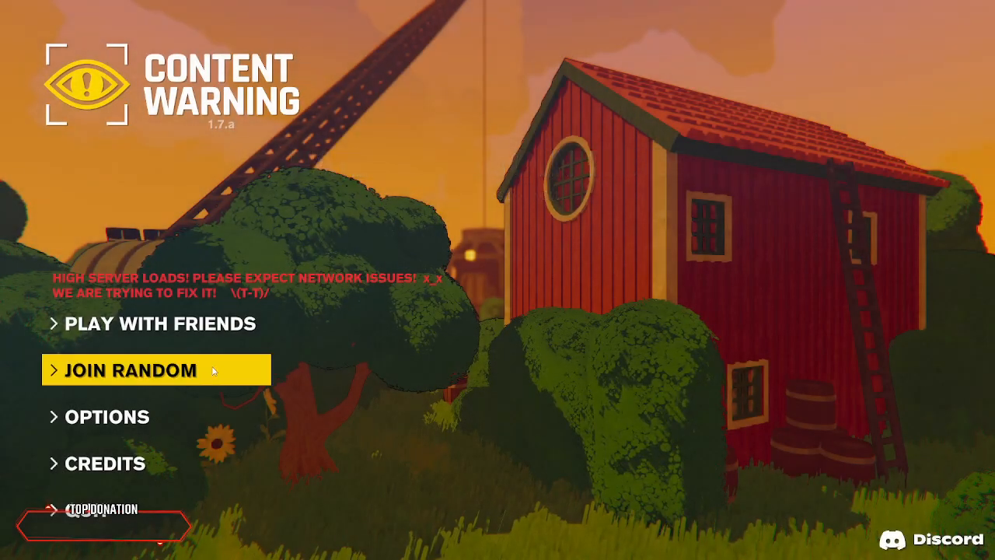
left_click(132, 370)
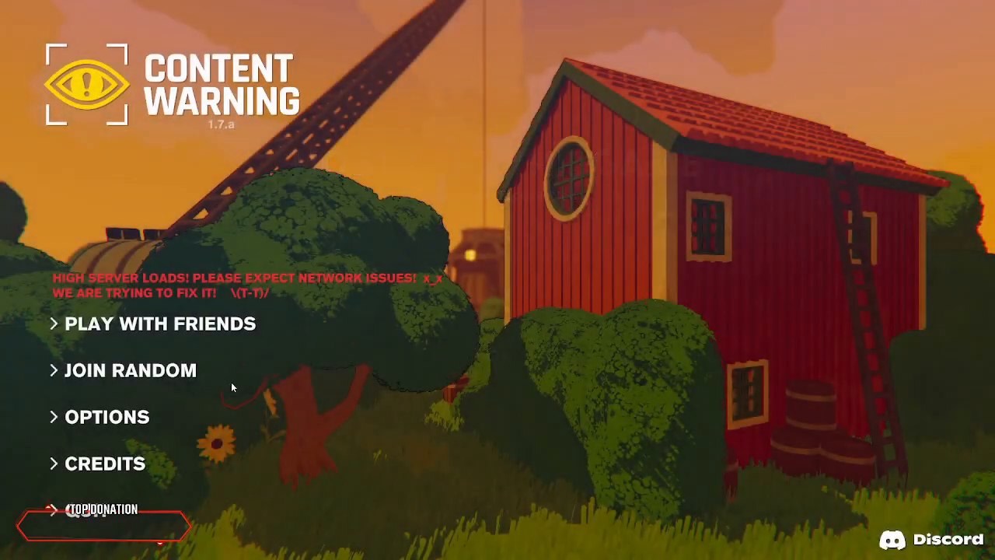
left_click(131, 370)
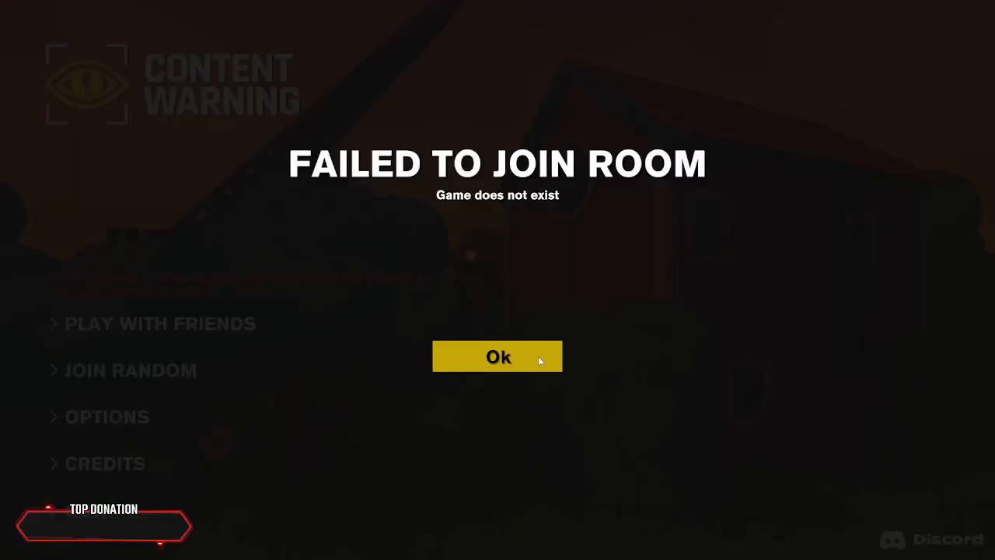
left_click(498, 356)
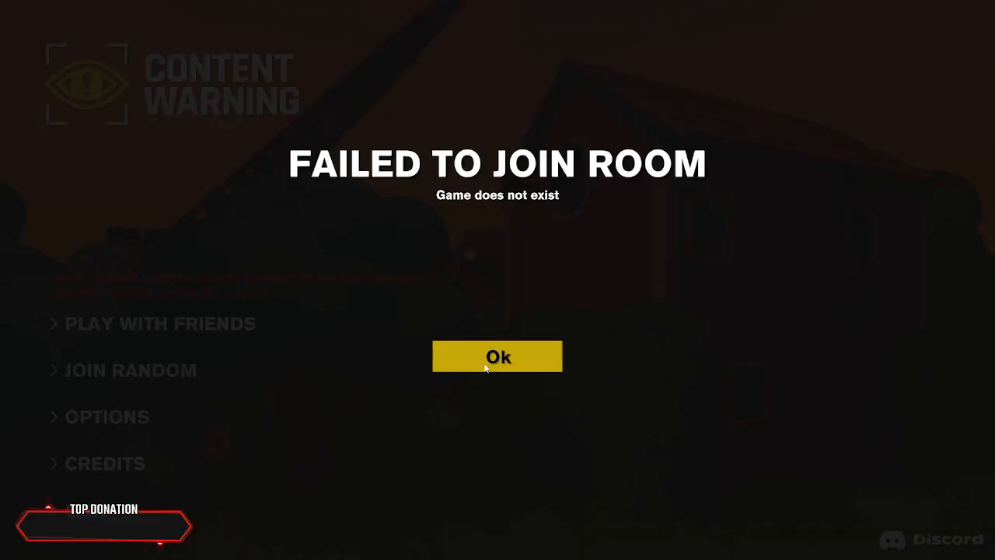
left_click(498, 356)
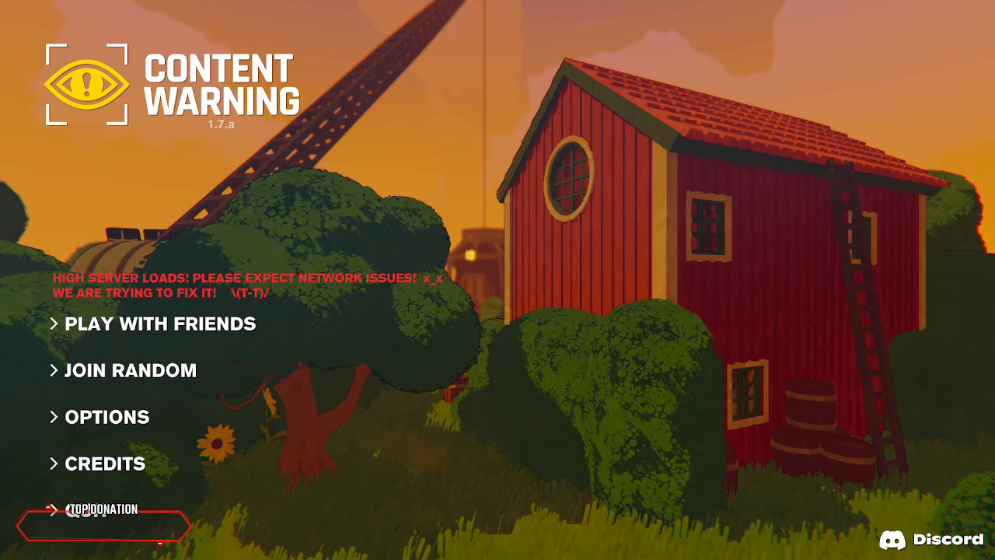
Step: Start a fresh random-lobby join attempt from the main menu
left_click(162, 323)
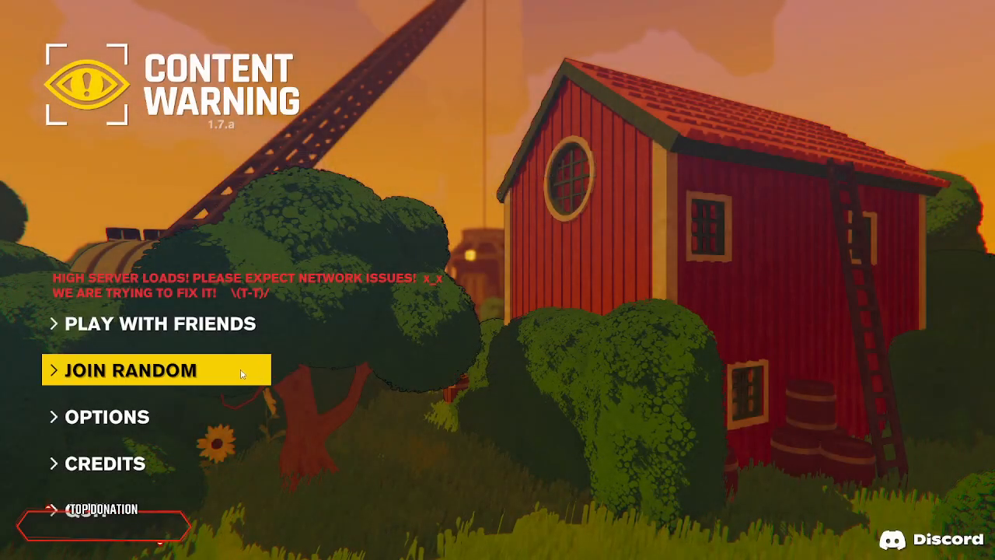
left_click(131, 370)
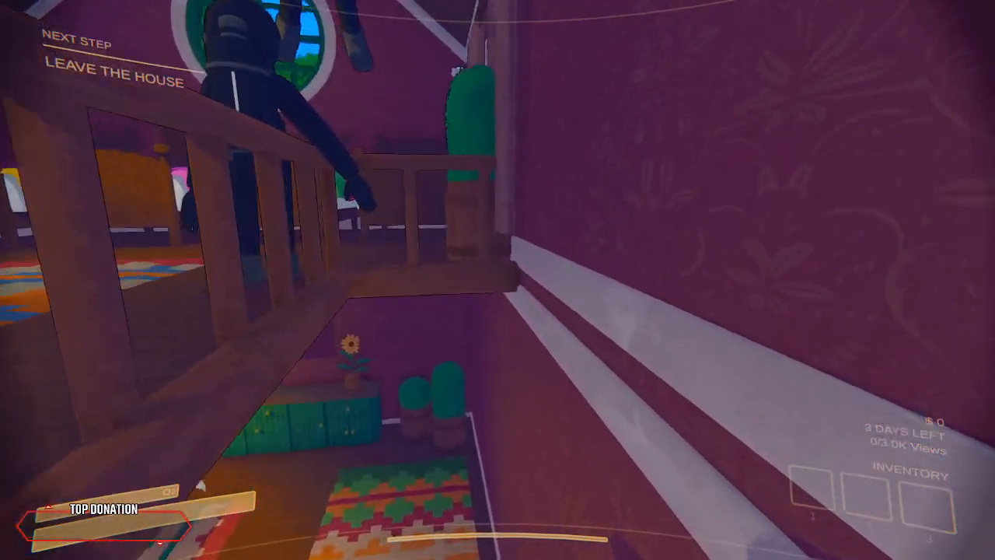
mouse_move(498, 279)
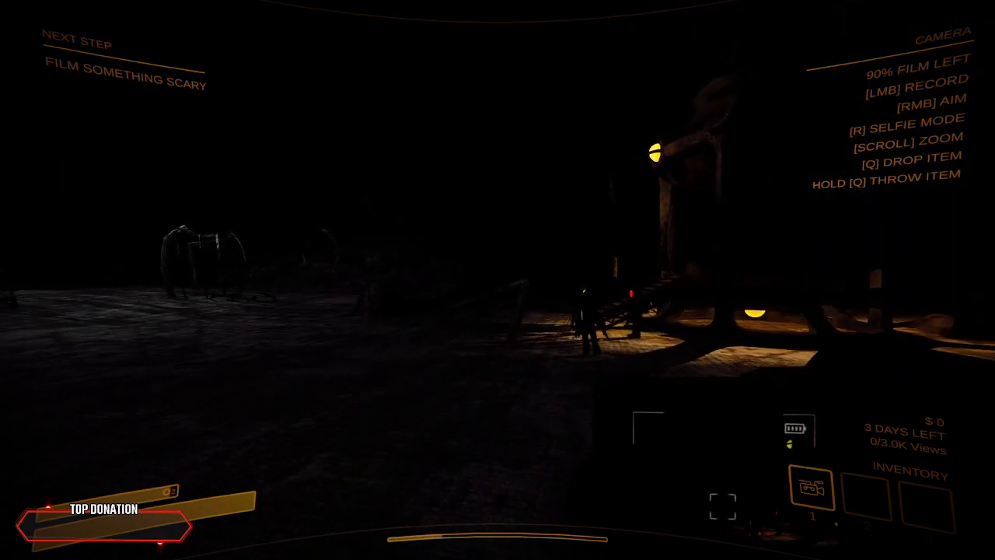
Step: Record footage of the creatures in the dark area, then pick the dropped camera back up
left_click(497, 279)
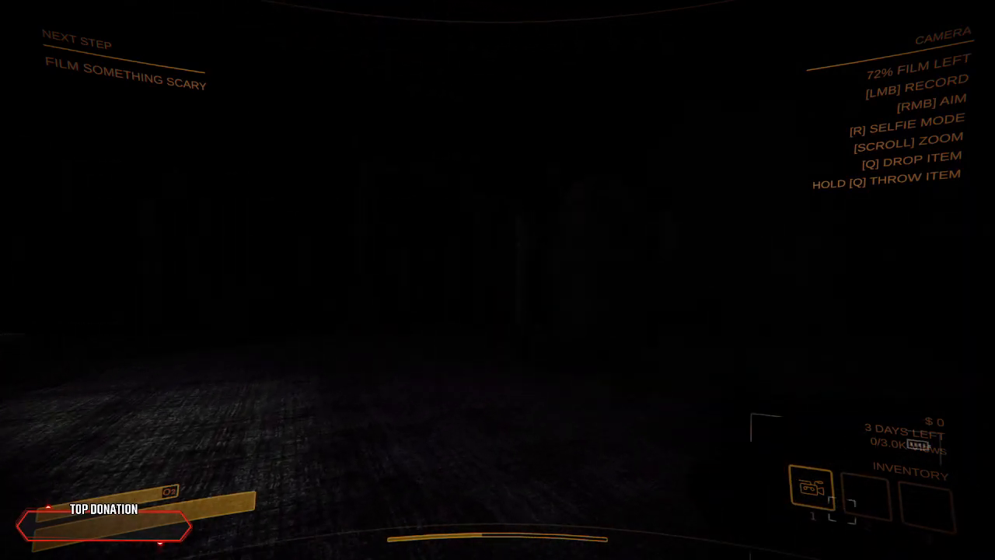
left_click(497, 279)
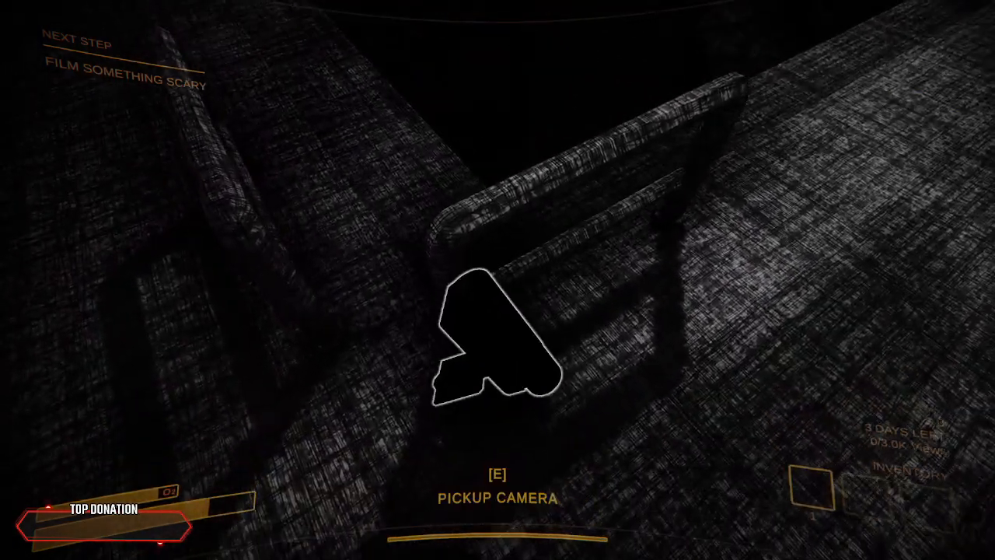
key("e")
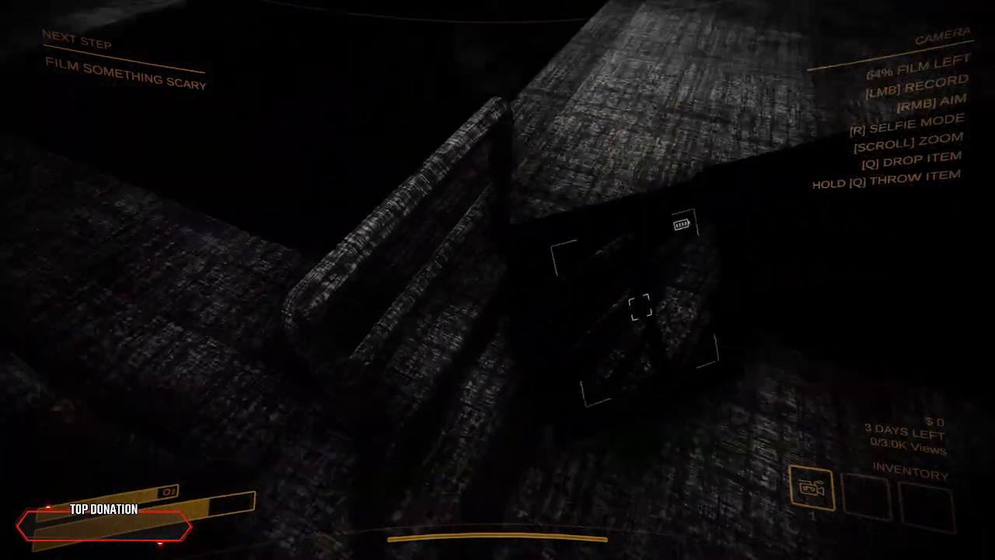